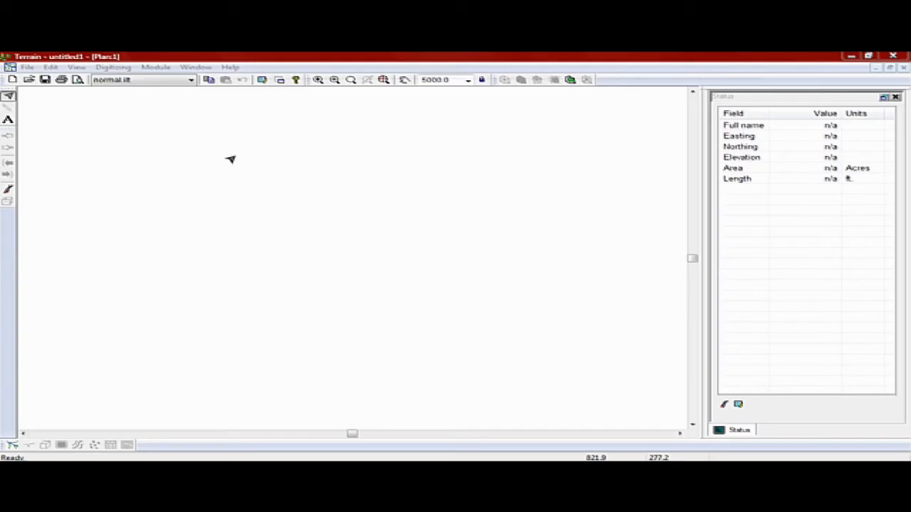
Load the existing survey plan drawing of the winding road into the plan window
left_click(27, 67)
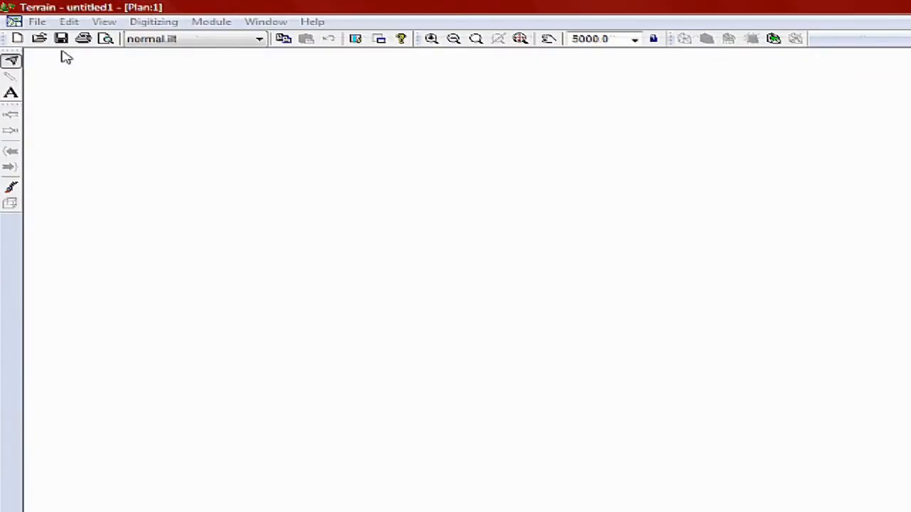
left_click(40, 38)
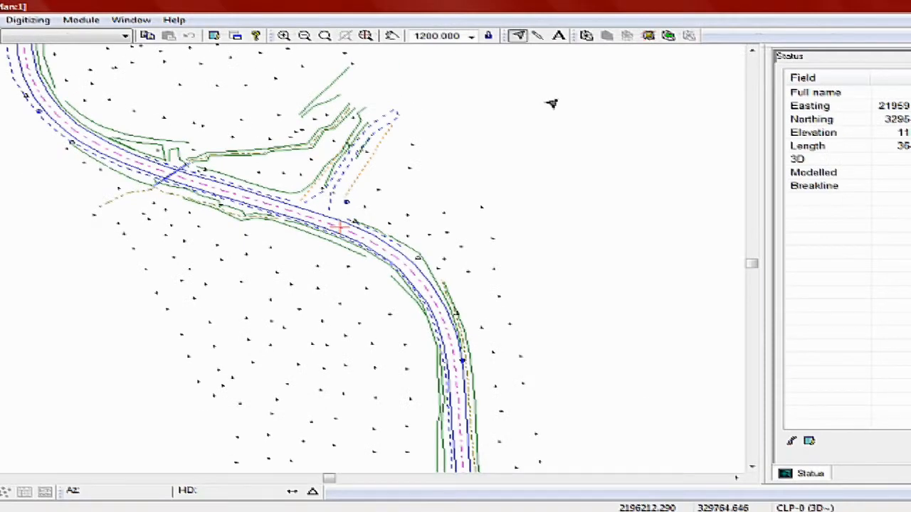
In Terrain Calculation, enter major contour interval 10 starting at 1150
left_click(587, 36)
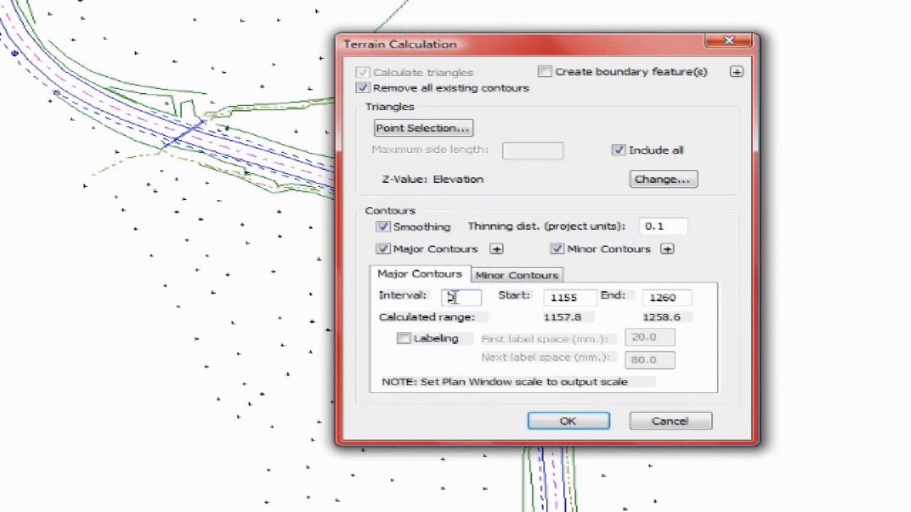
type("10")
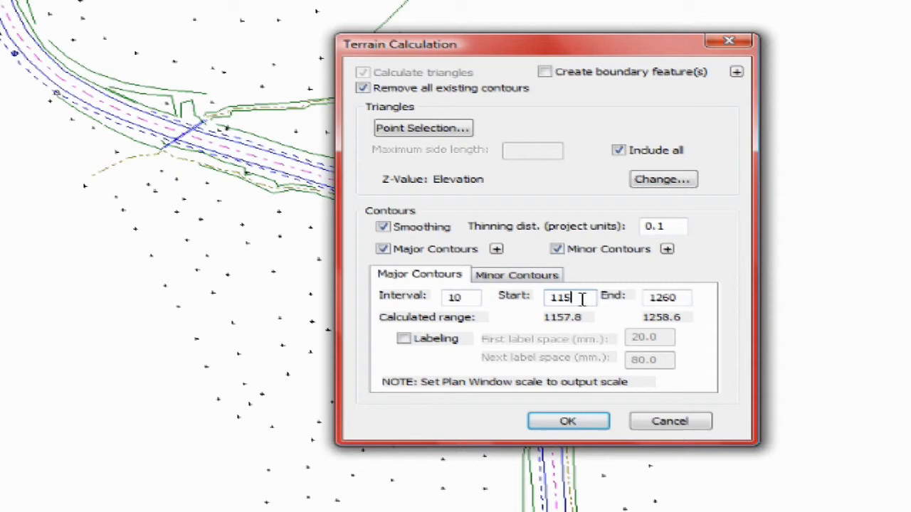
type("0")
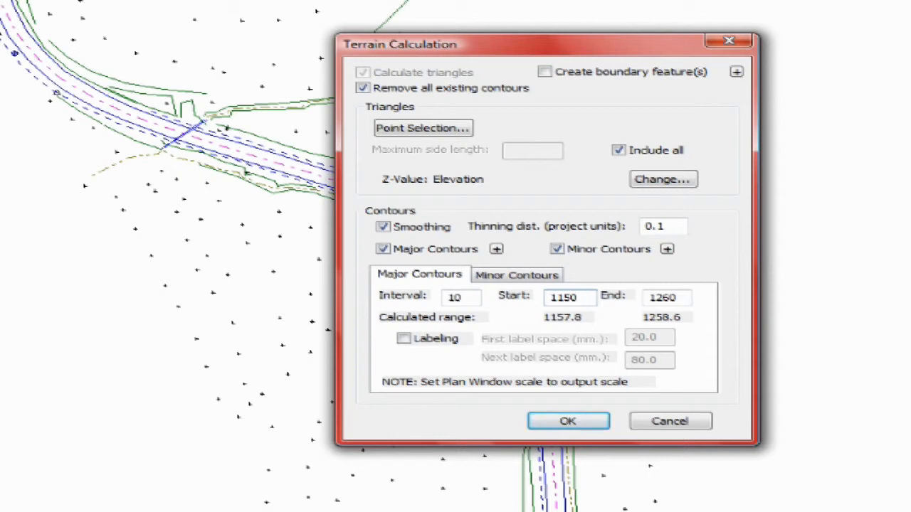
mouse_move(505, 361)
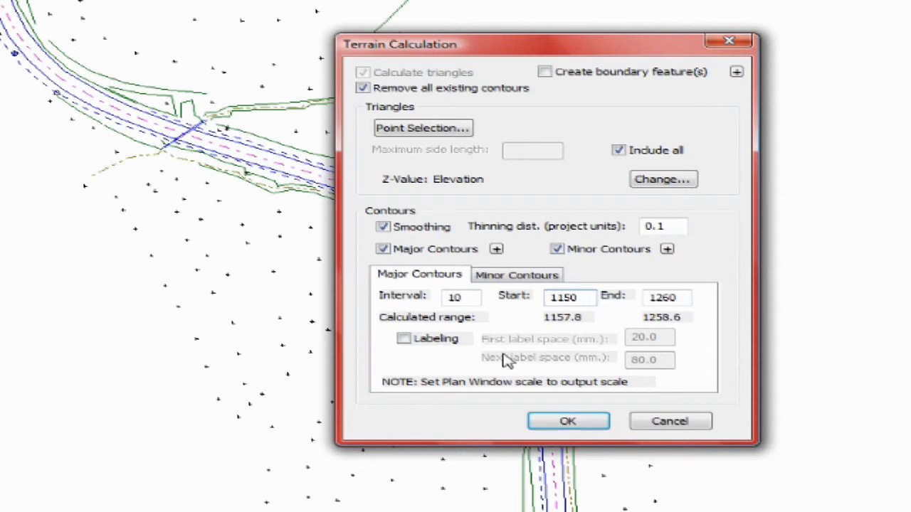
left_click(404, 339)
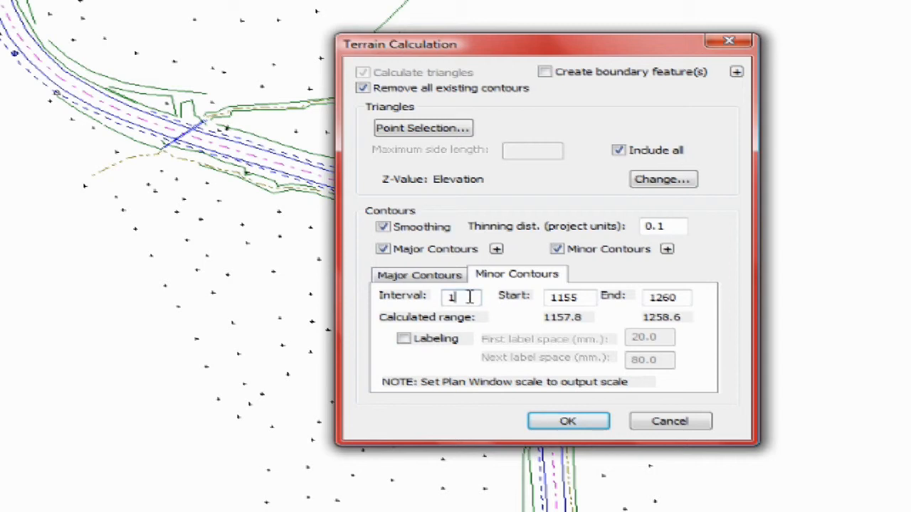
Enter 2 as the minor contour interval
type("2")
left_click(571, 298)
type("1156")
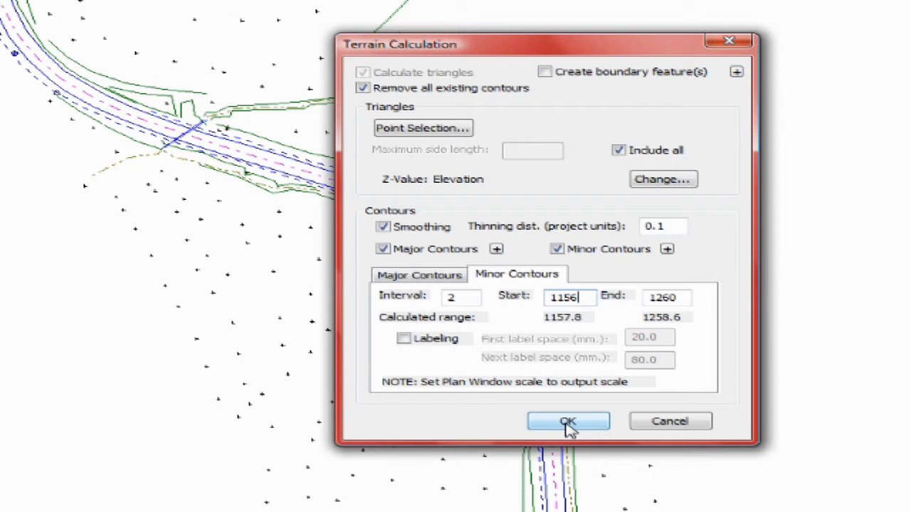
left_click(568, 422)
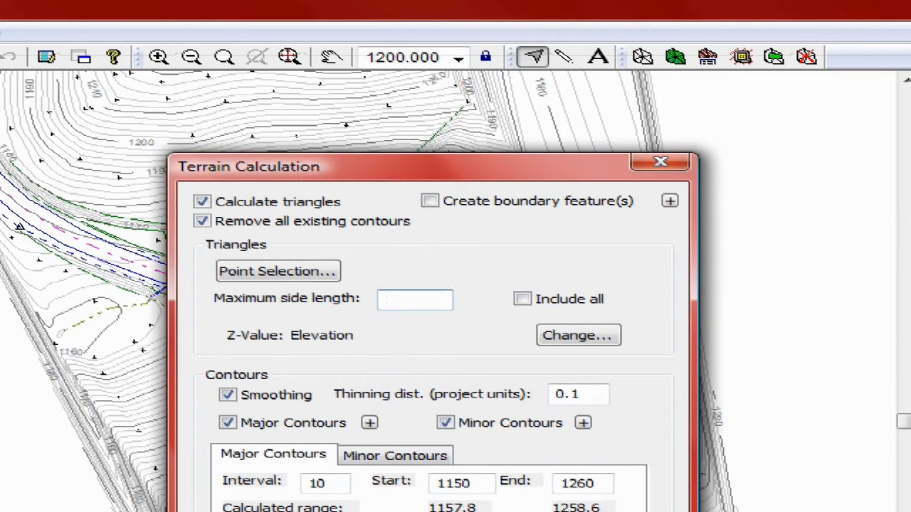
Enter 150 as the maximum triangle side length
type("150")
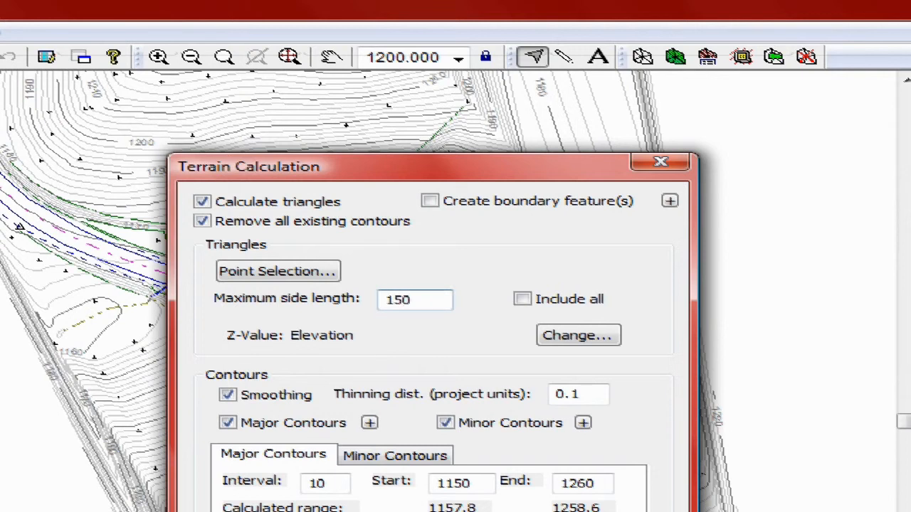